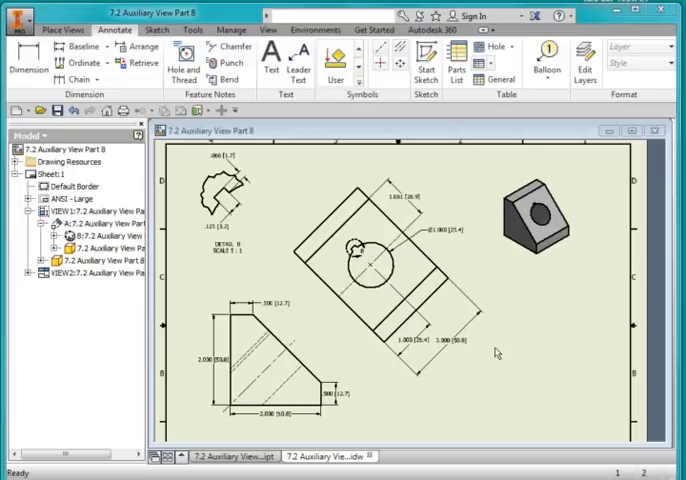
pyautogui.moveTo(520, 288)
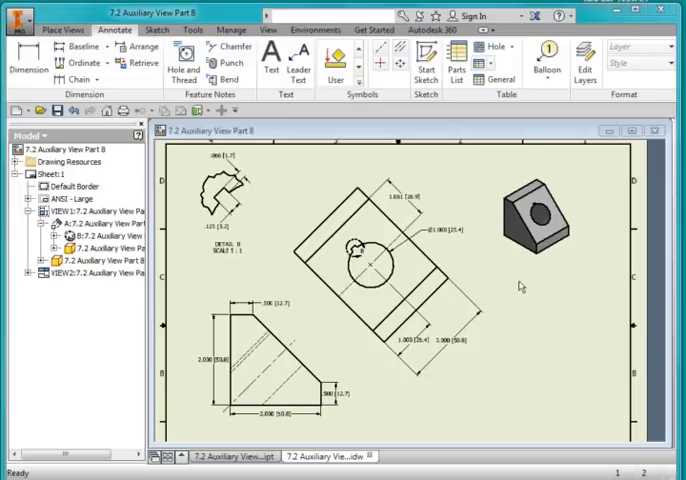
pyautogui.moveTo(250, 144)
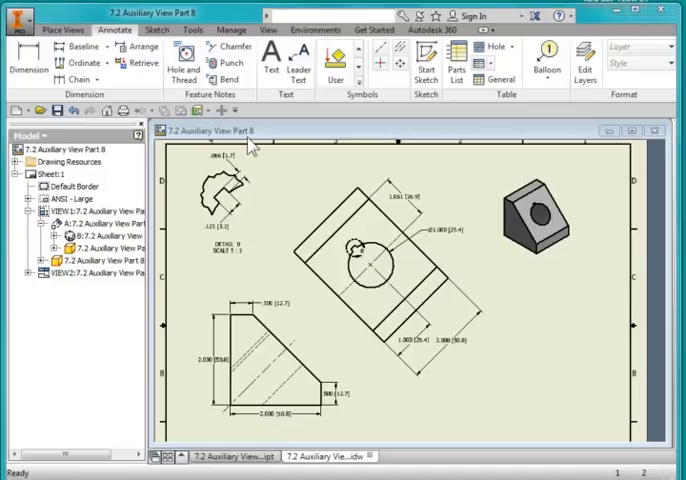
pyautogui.moveTo(184, 150)
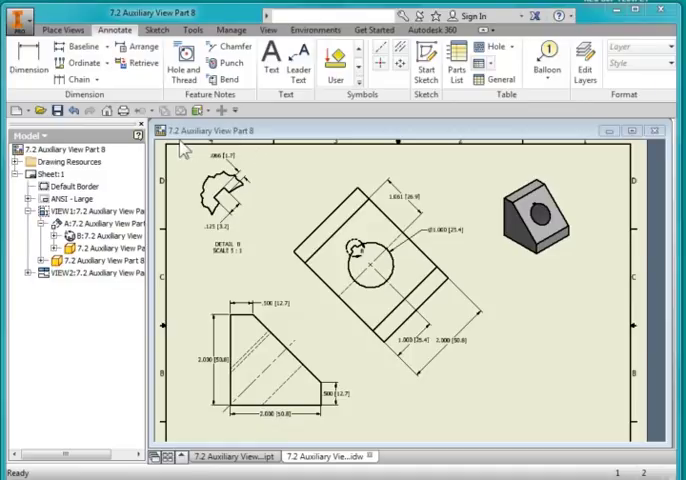
pyautogui.moveTo(228, 142)
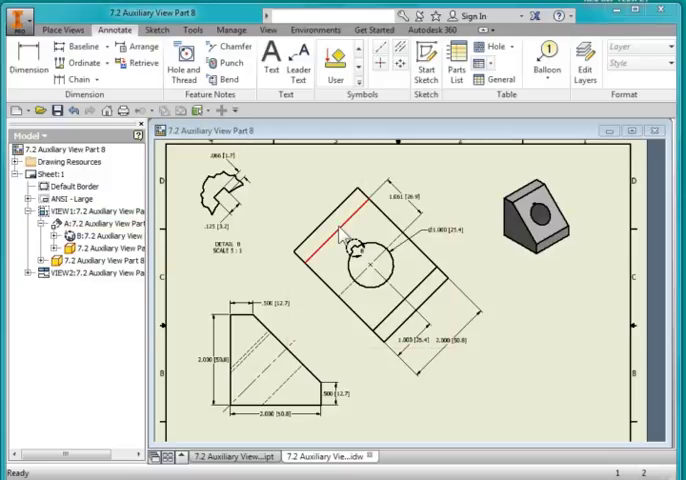
# Switch to the existing part file and start a new blank part, Part2.
pyautogui.click(212, 456)
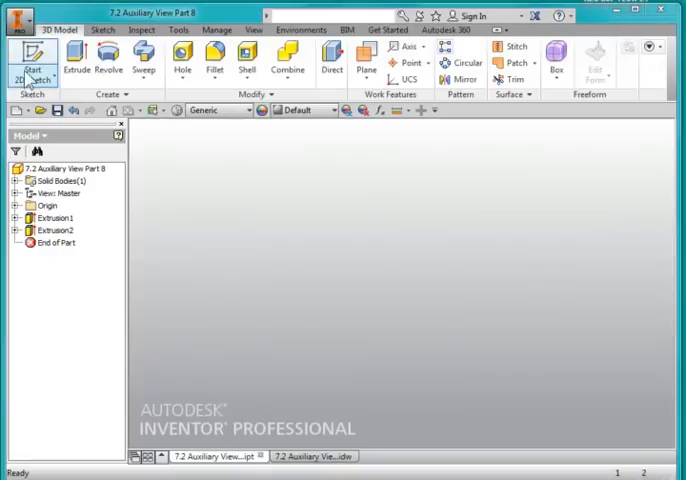
pyautogui.click(16, 110)
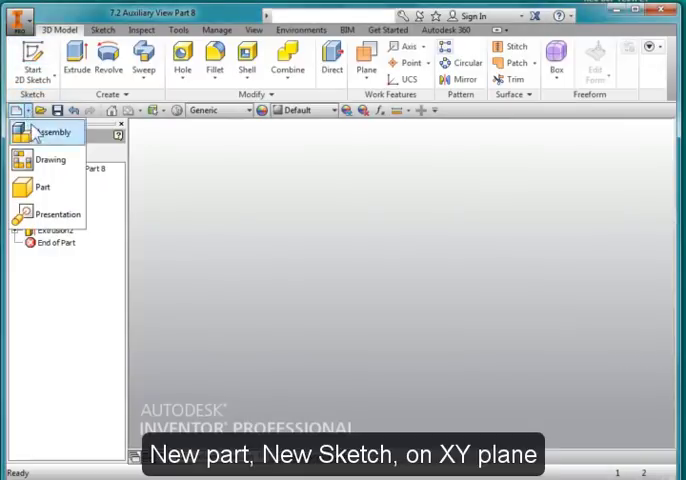
pyautogui.click(42, 186)
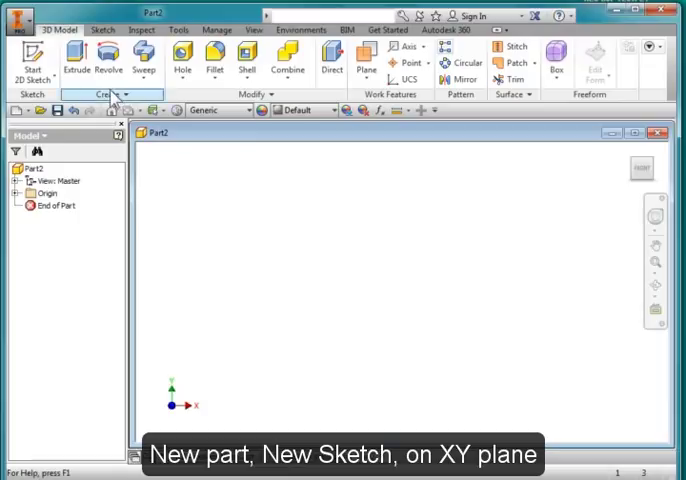
# Sketch the wedge profile on the XY plane and dimension it with 2.000 and .500 values.
pyautogui.click(32, 60)
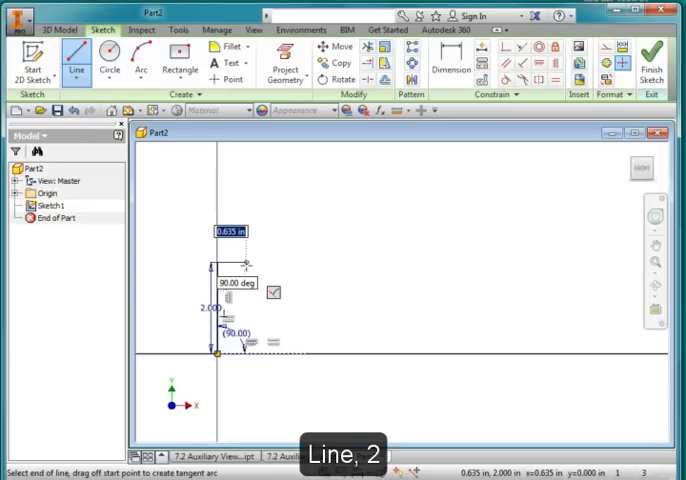
pyautogui.write('.500')
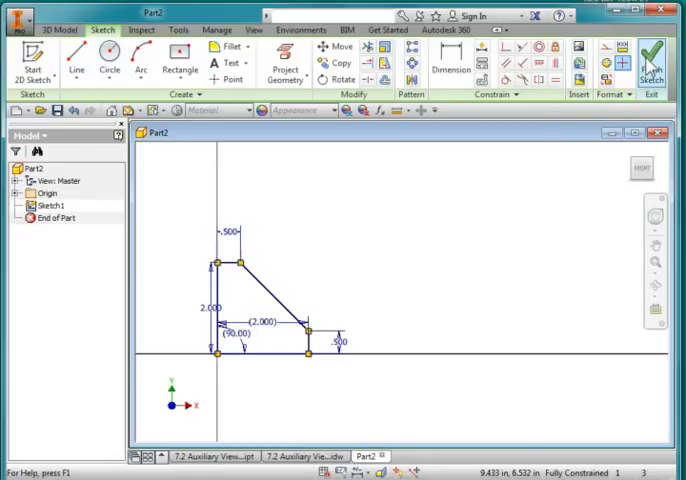
# Finish the profile sketch and extrude it 2 in into a solid wedge block.
pyautogui.click(652, 56)
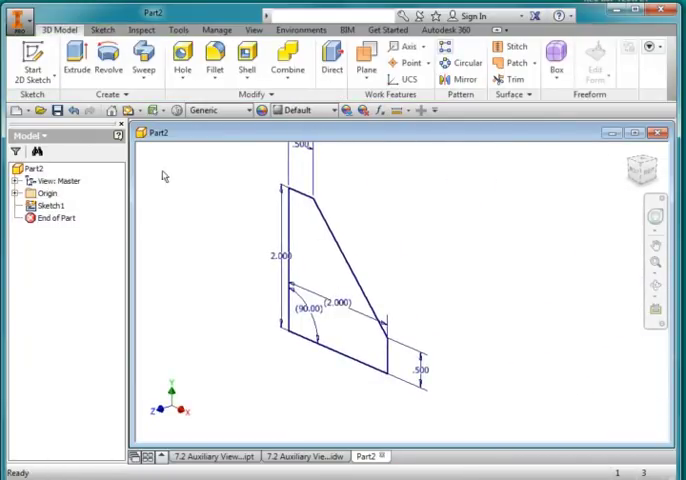
pyautogui.click(76, 60)
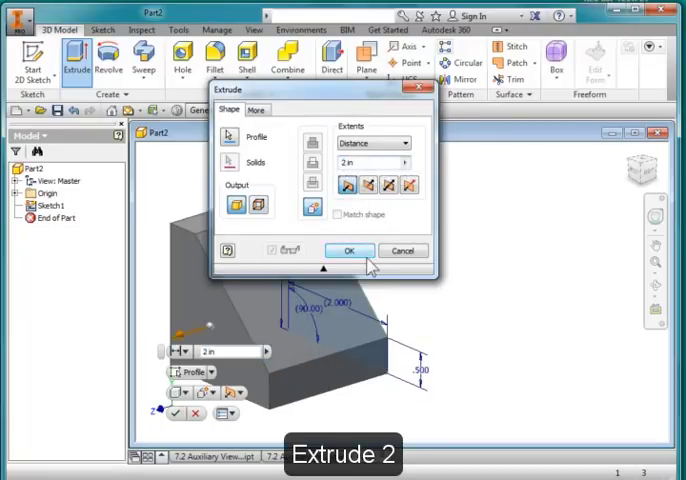
pyautogui.click(348, 250)
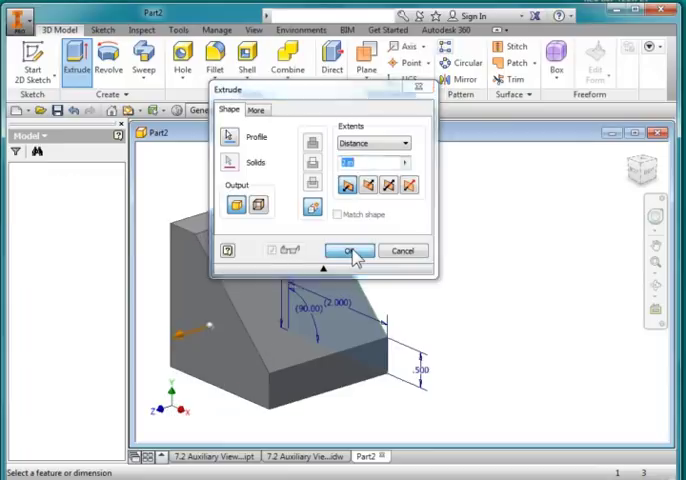
pyautogui.click(348, 252)
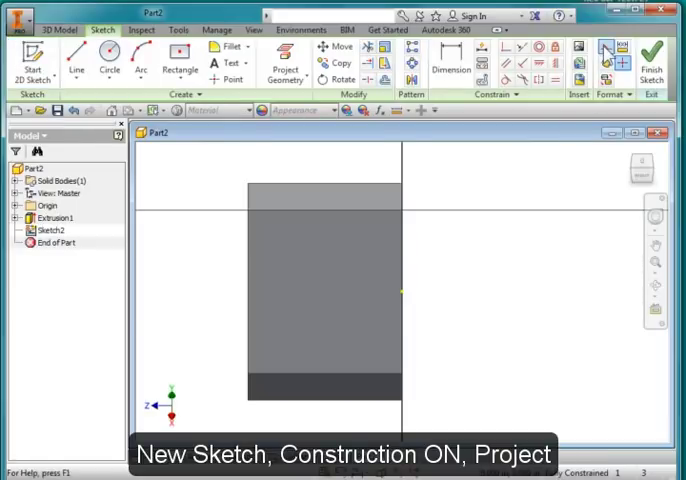
# Draw construction lines across the slanted face in Sketch2 to mark its centre.
pyautogui.click(284, 64)
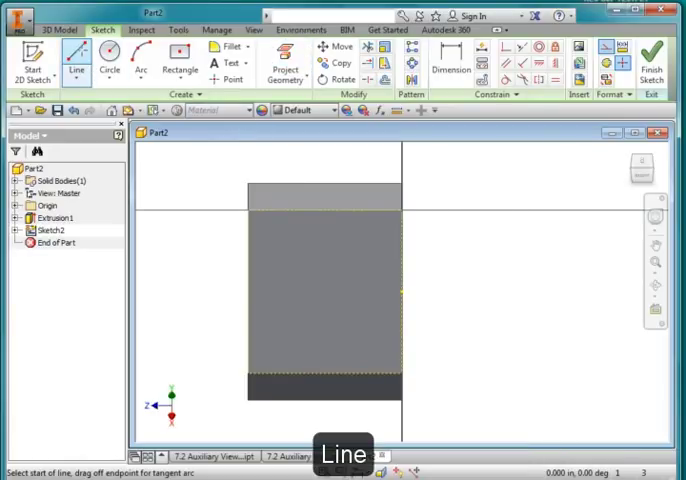
pyautogui.click(248, 294)
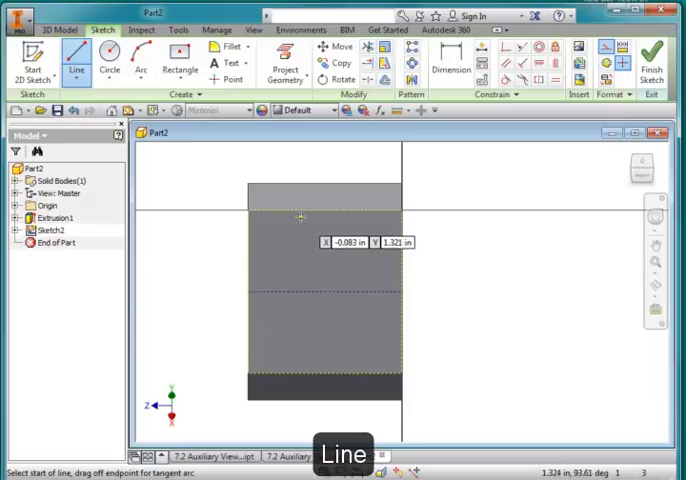
pyautogui.click(324, 212)
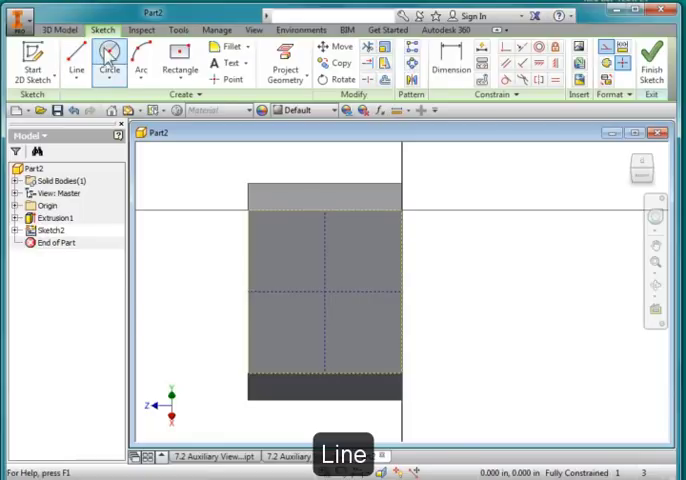
pyautogui.moveTo(608, 58)
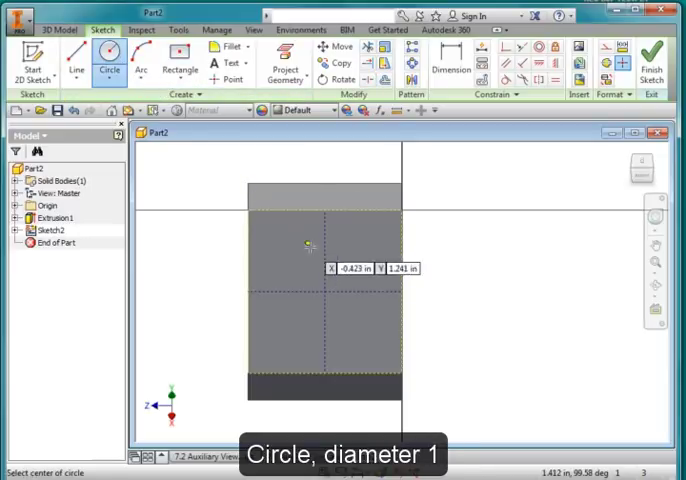
# Draw a diameter 1 circle centred at the construction lines' intersection.
pyautogui.click(324, 290)
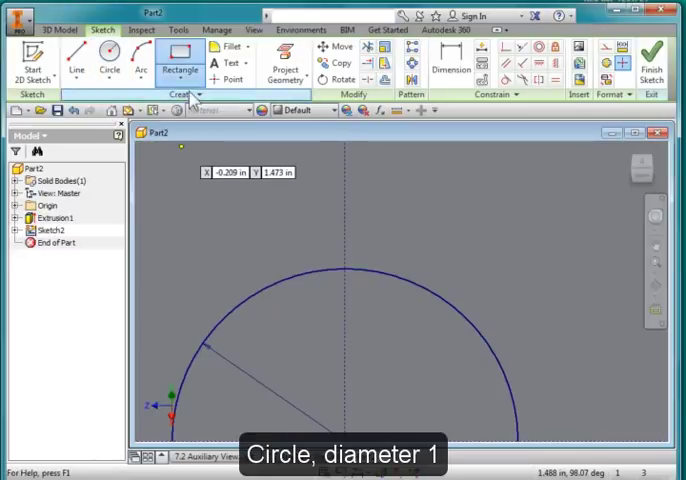
# Add a 1.25 by .125 centre-point rectangle centred on the circle's top point.
pyautogui.click(192, 78)
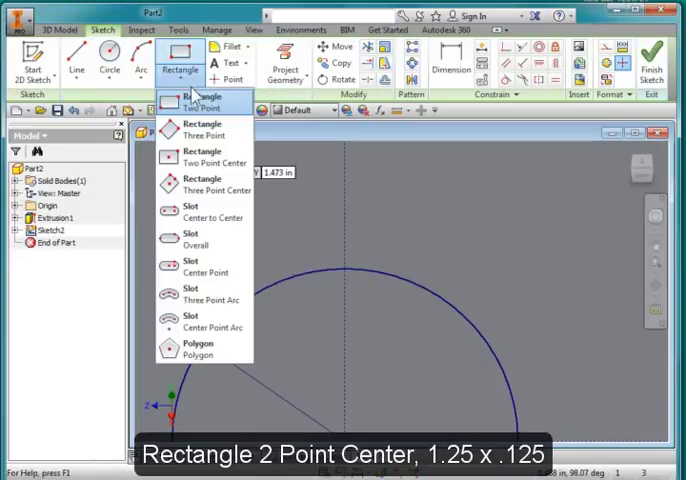
pyautogui.click(204, 156)
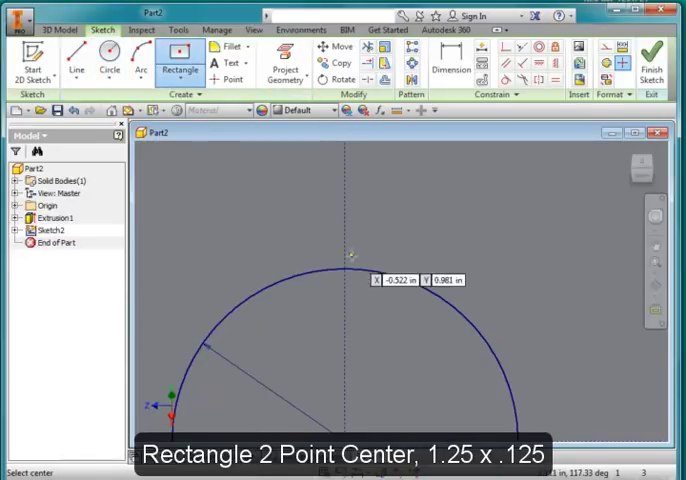
pyautogui.moveTo(344, 268)
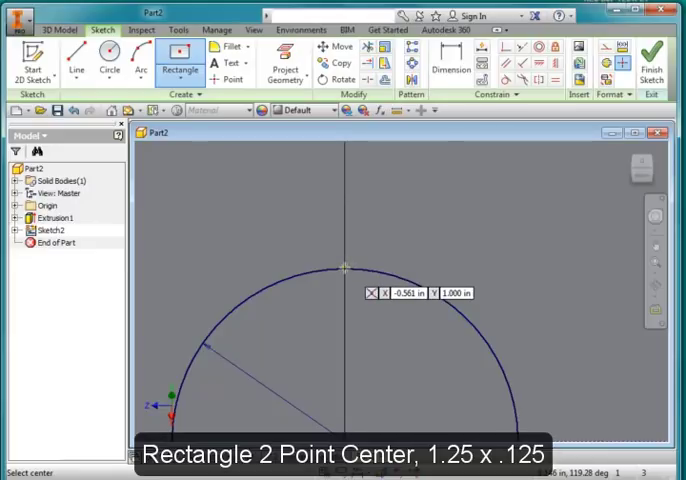
pyautogui.click(344, 266)
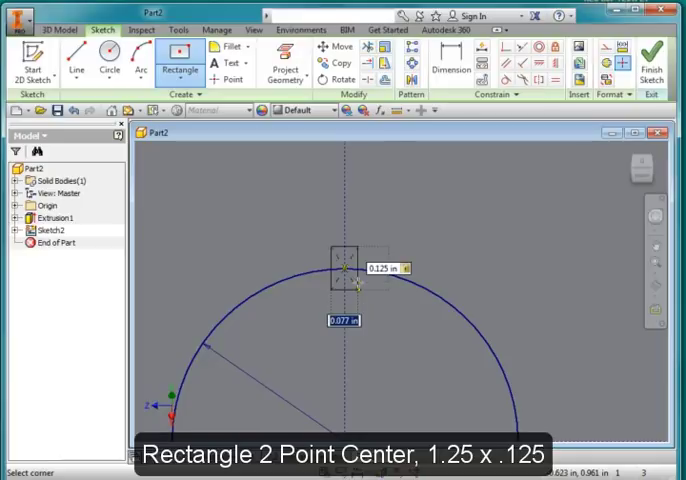
pyautogui.write('.12')
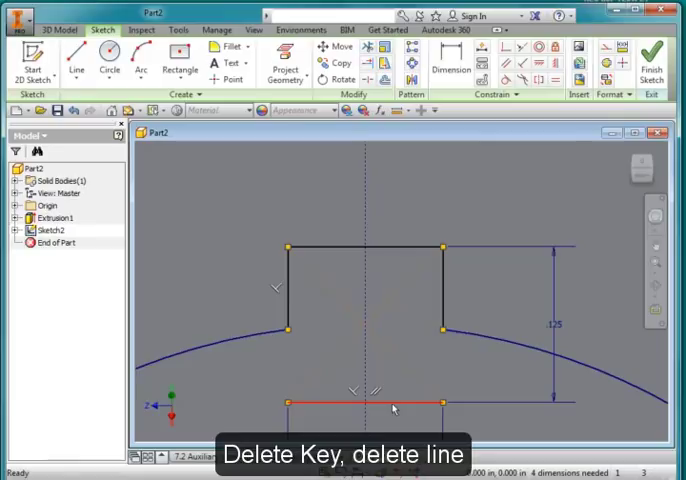
# Delete the rectangle's bottom edge to leave a keyed circle outline.
pyautogui.press('Delete')
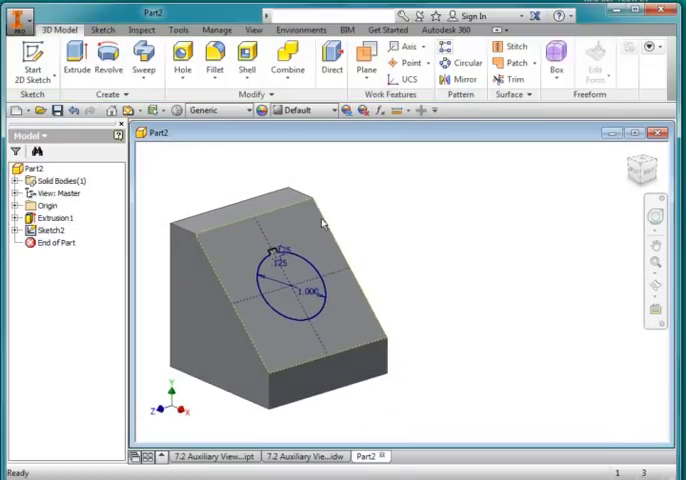
# Cut the keyed profile through the entire wedge block with a through-all extrusion.
pyautogui.click(76, 60)
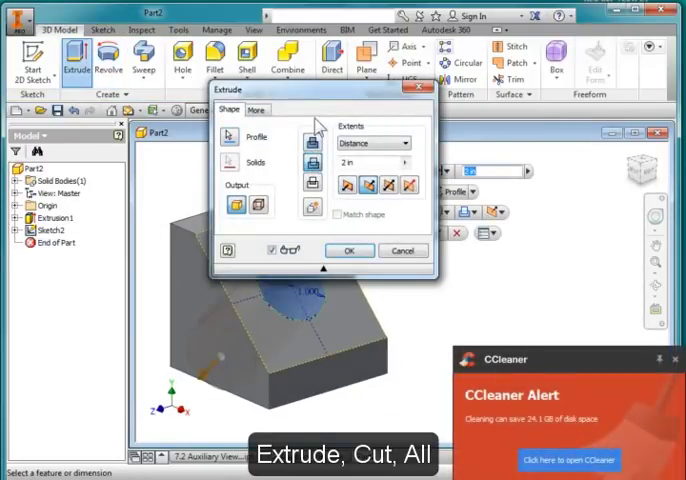
pyautogui.click(406, 144)
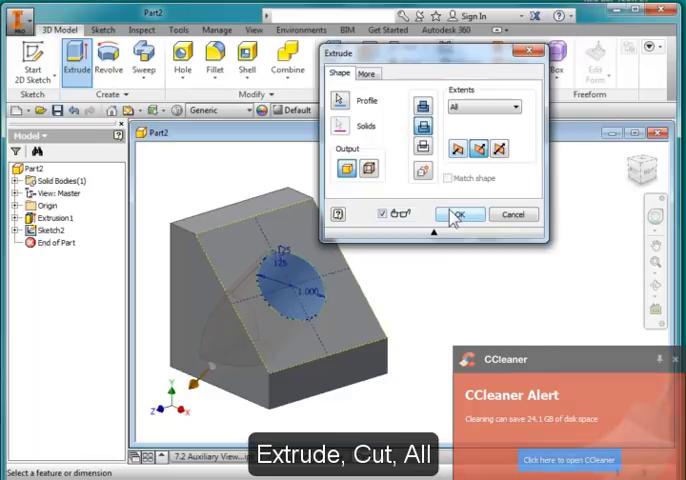
pyautogui.click(460, 214)
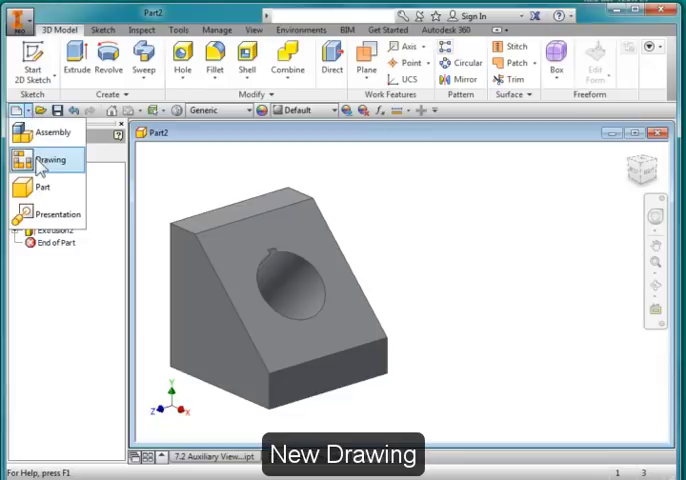
# Create a new drawing and place a 2:1 base view of the wedge block on the sheet.
pyautogui.click(48, 160)
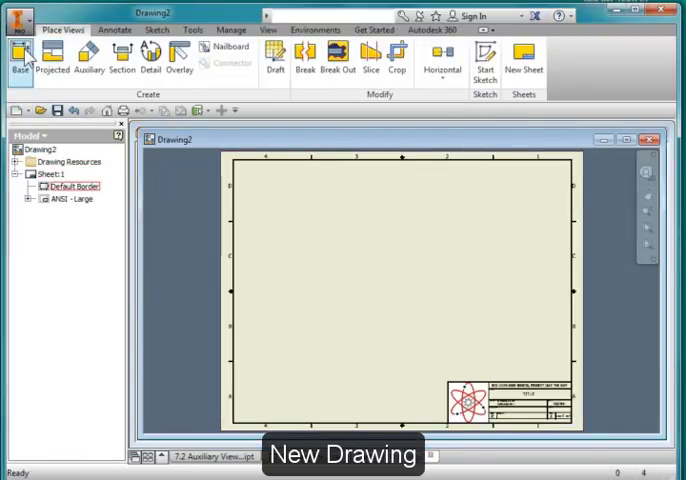
pyautogui.click(20, 60)
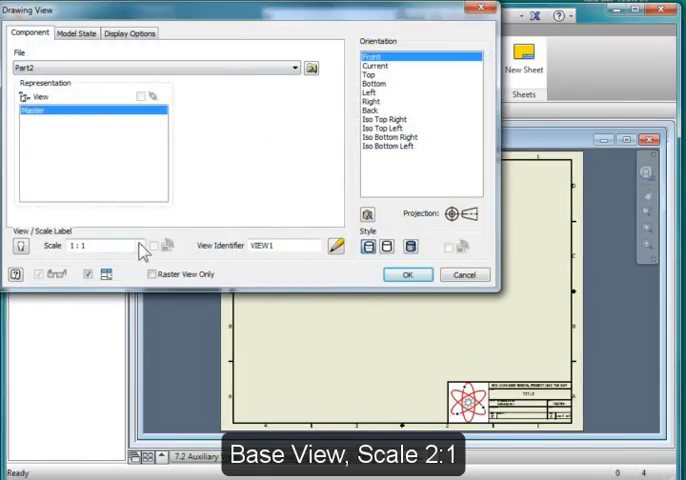
pyautogui.click(132, 246)
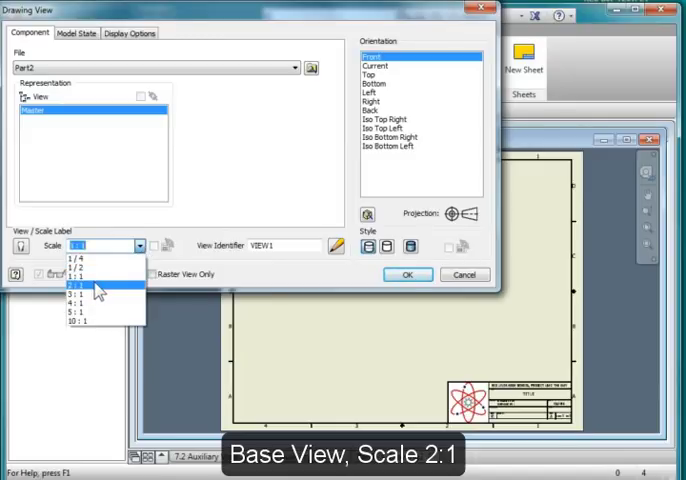
pyautogui.click(72, 288)
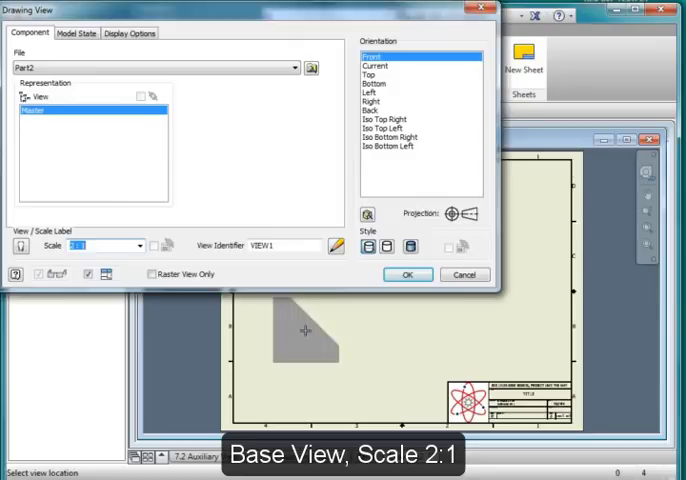
pyautogui.click(408, 274)
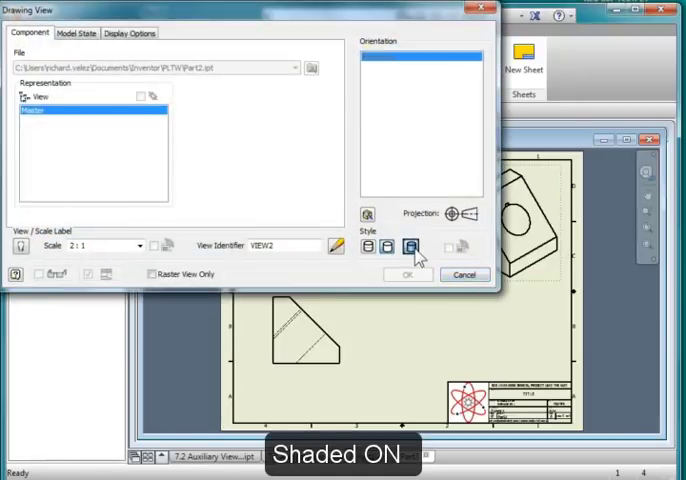
# Make the 2:1 isometric view of the wedge block shaded.
pyautogui.click(408, 276)
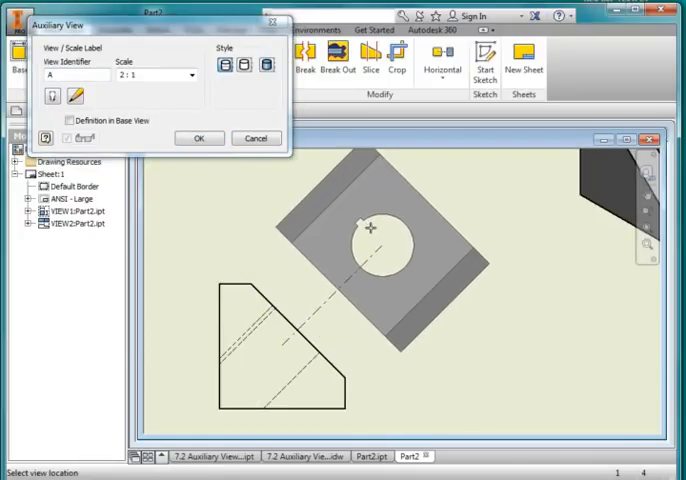
# Place the auxiliary view of the slanted face and its hole beside the base view.
pyautogui.click(200, 136)
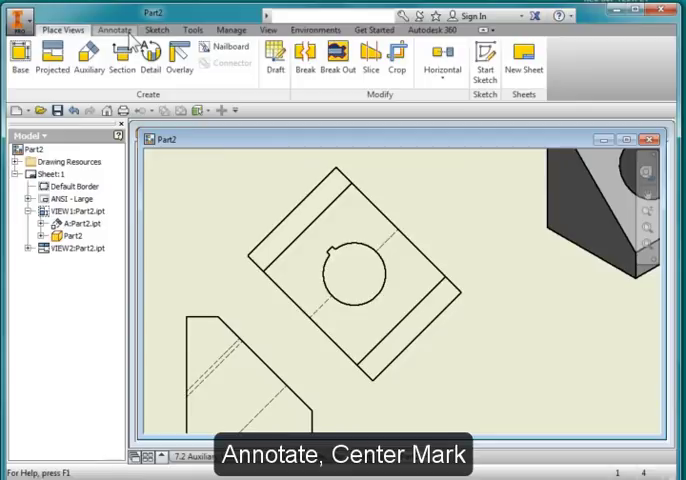
# Add a center mark on the auxiliary view's hole and a bisector centerline in the base view.
pyautogui.click(112, 28)
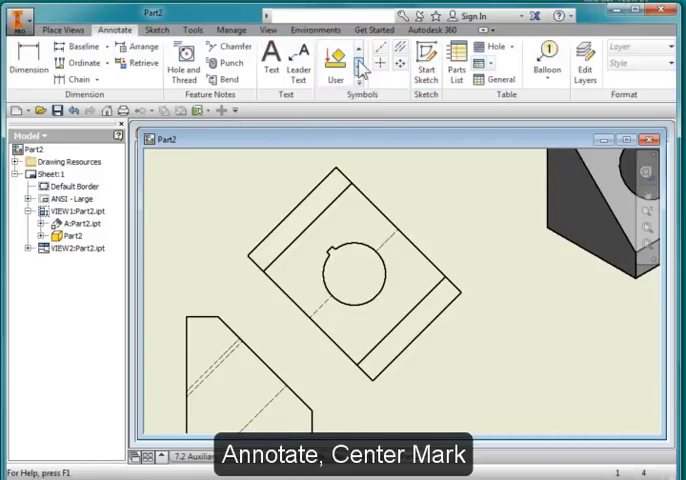
pyautogui.click(376, 64)
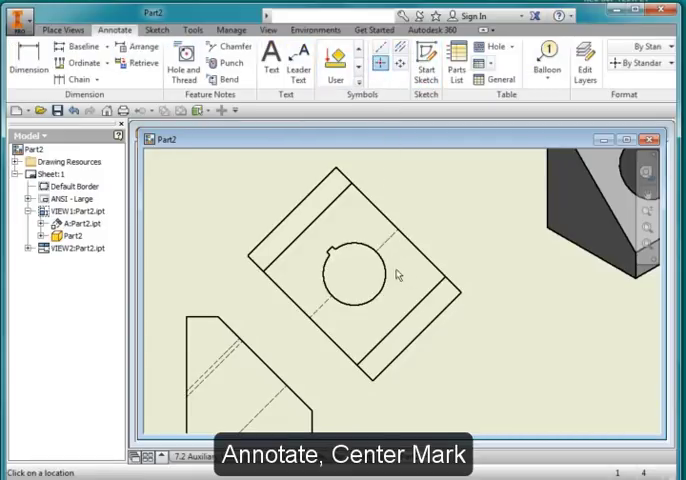
pyautogui.click(352, 276)
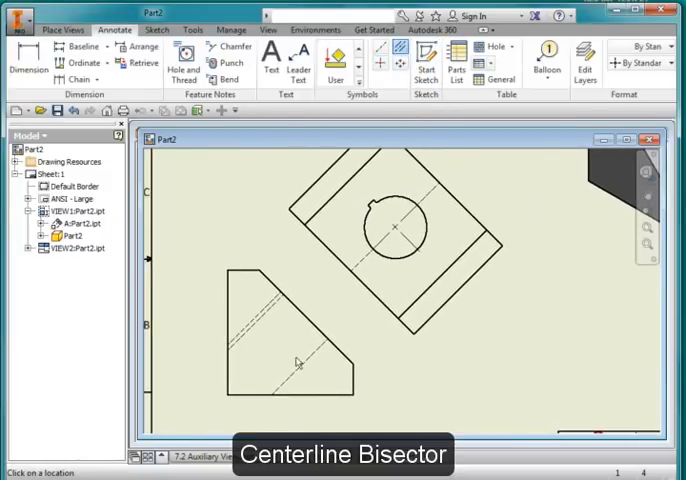
pyautogui.moveTo(270, 340)
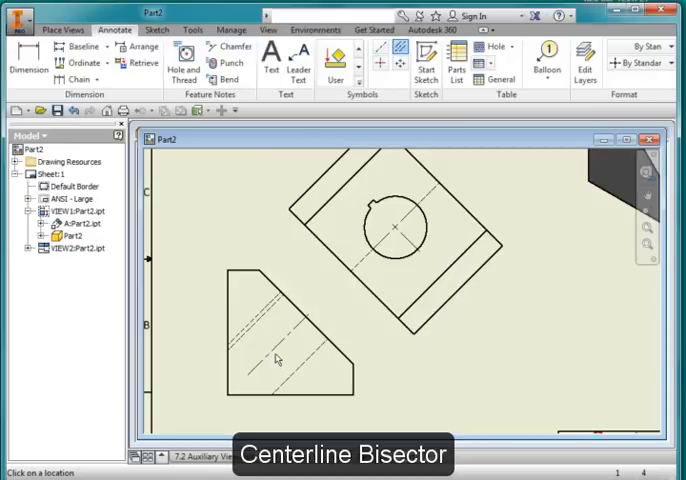
pyautogui.click(290, 360)
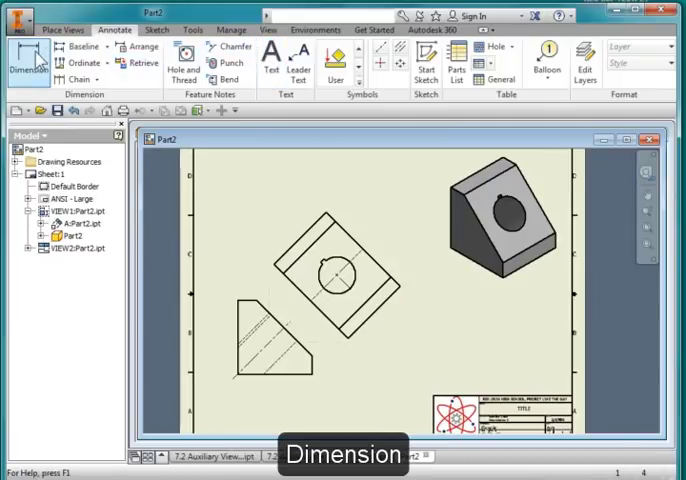
# Dimension the base view's bottom edge and an auxiliary view edge (2.000 [50.8], .500 [12.7]).
pyautogui.click(28, 68)
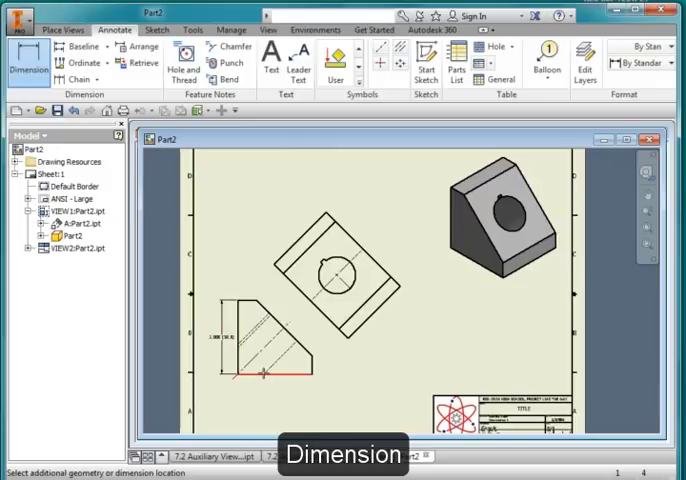
pyautogui.click(280, 390)
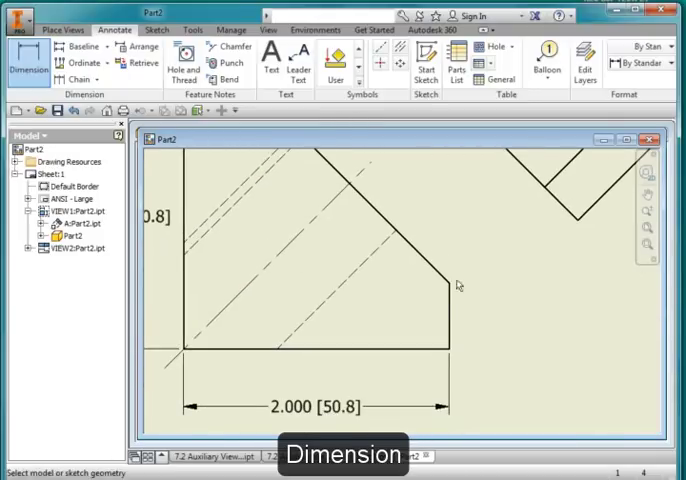
pyautogui.moveTo(452, 310)
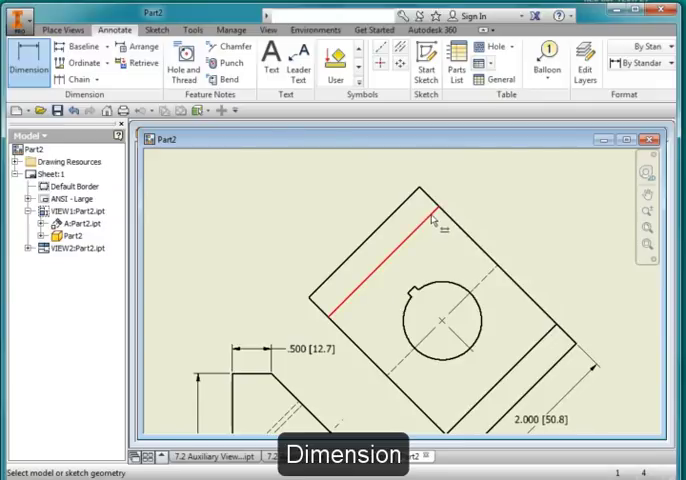
pyautogui.click(440, 320)
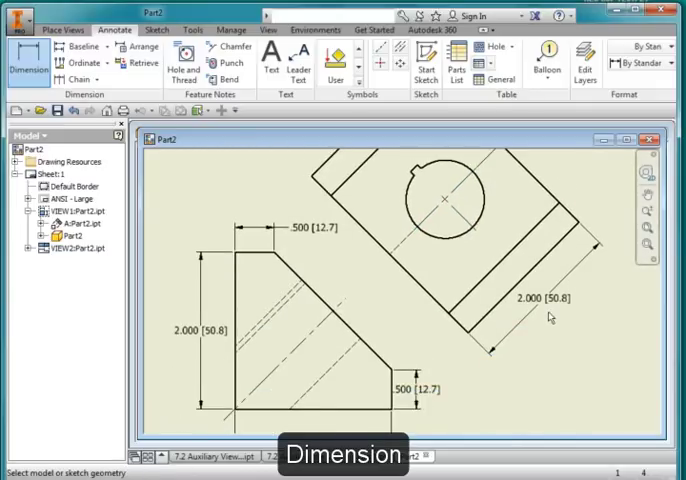
pyautogui.click(548, 298)
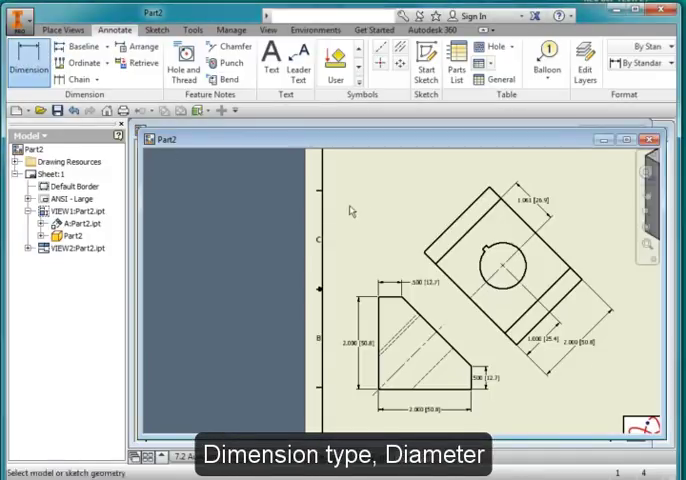
# Dimension the auxiliary view's hole as a diameter, Ø1.000 [25.4], rather than a radius.
pyautogui.click(490, 264)
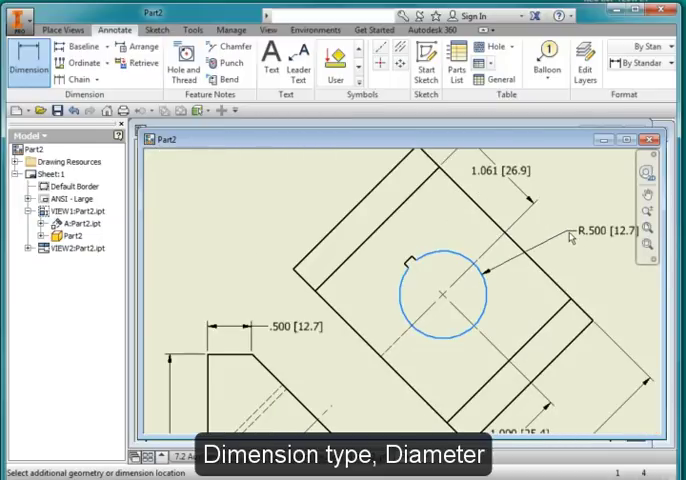
pyautogui.rightClick(570, 240)
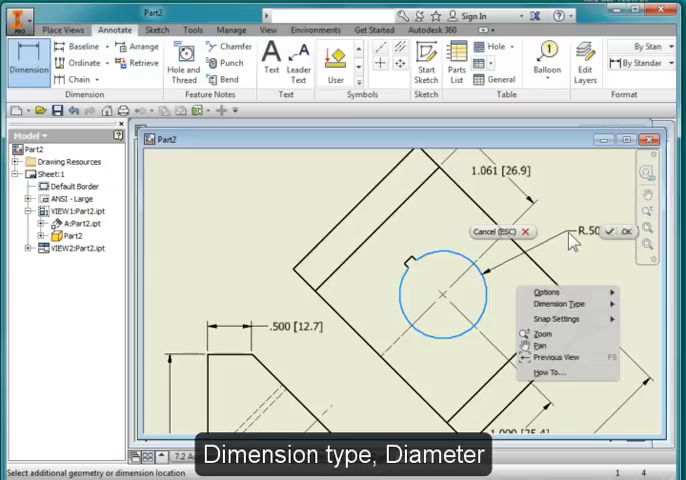
pyautogui.click(560, 304)
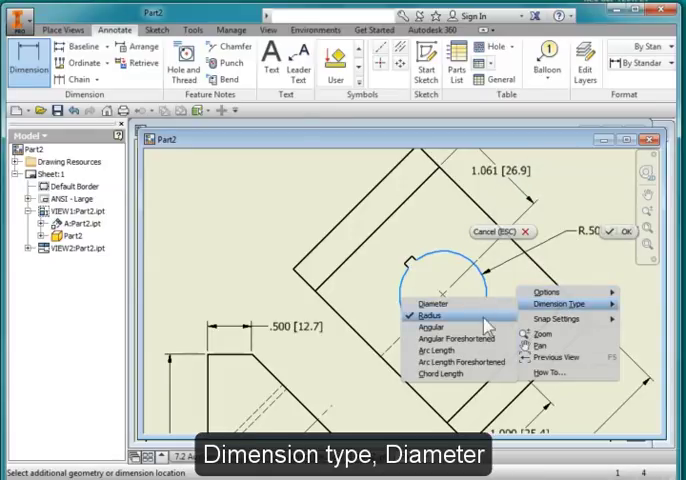
pyautogui.click(432, 304)
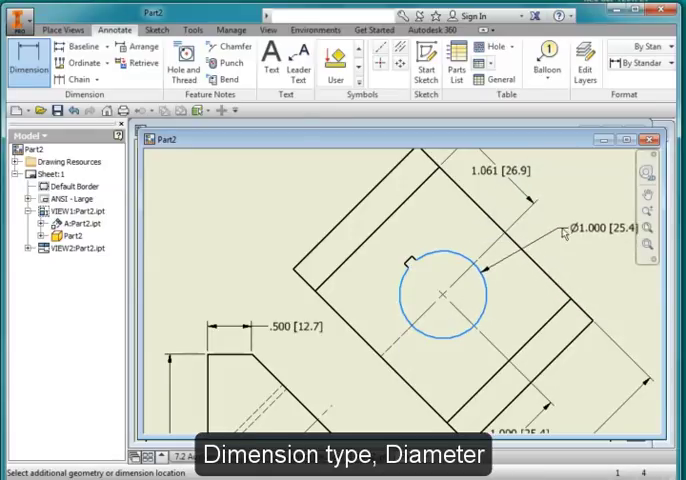
pyautogui.click(570, 228)
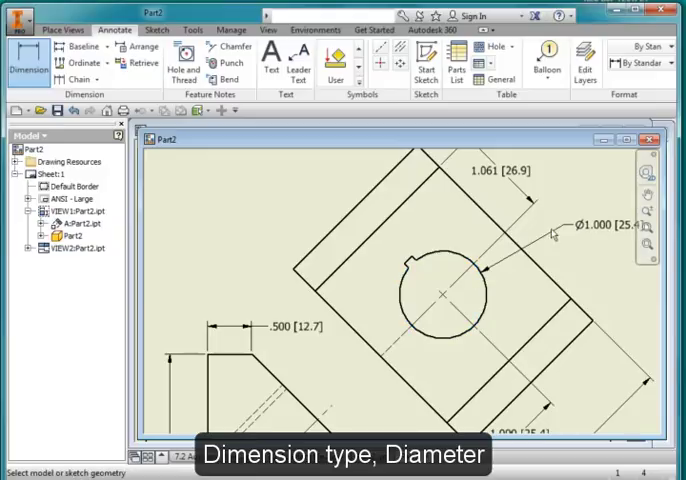
pyautogui.moveTo(276, 196)
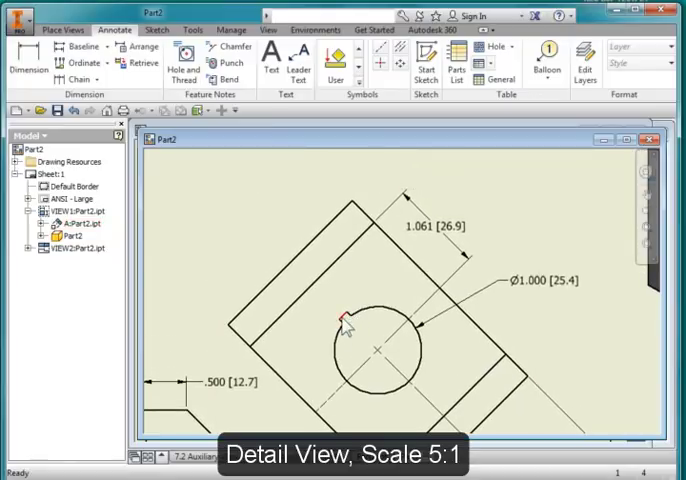
# Create a 5:1 detail view of the notch from the auxiliary view, placed at the sheet's upper left.
pyautogui.click(348, 318)
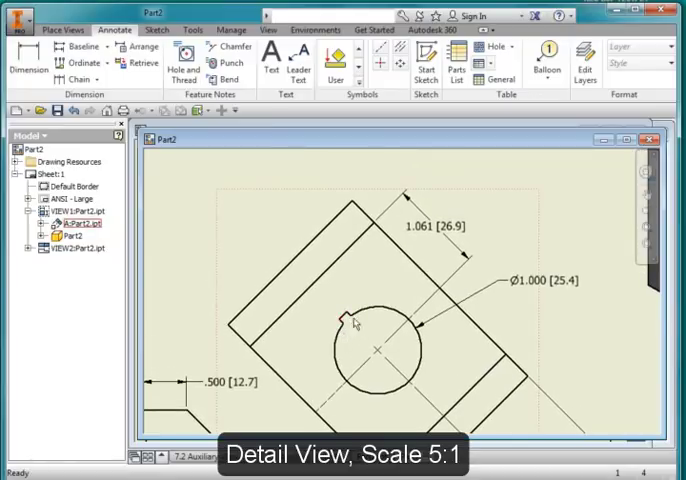
pyautogui.moveTo(354, 332)
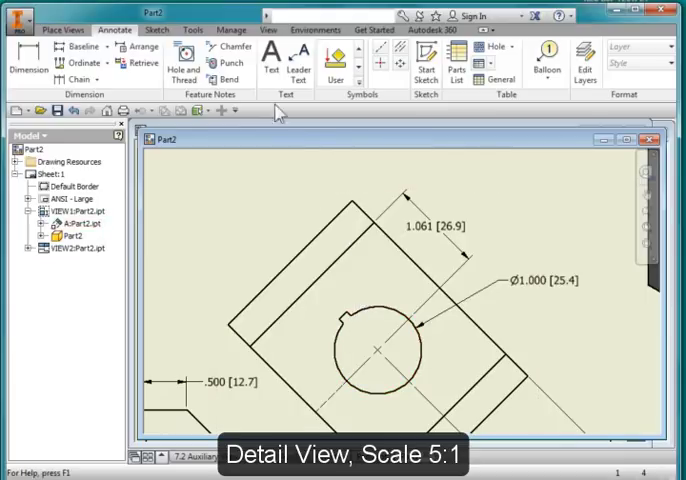
pyautogui.click(62, 28)
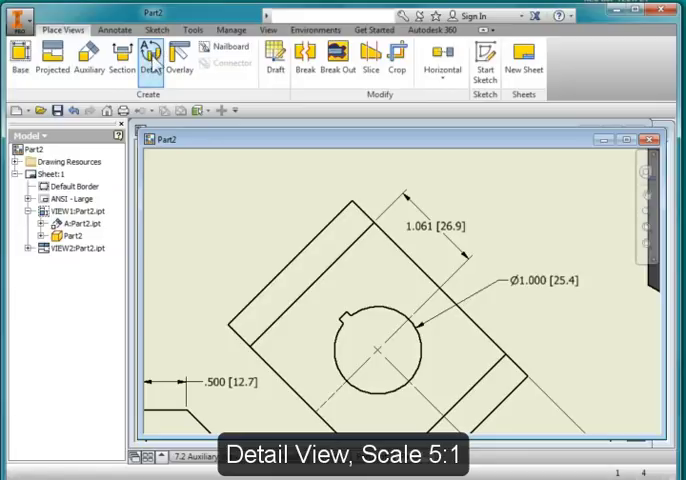
pyautogui.click(150, 58)
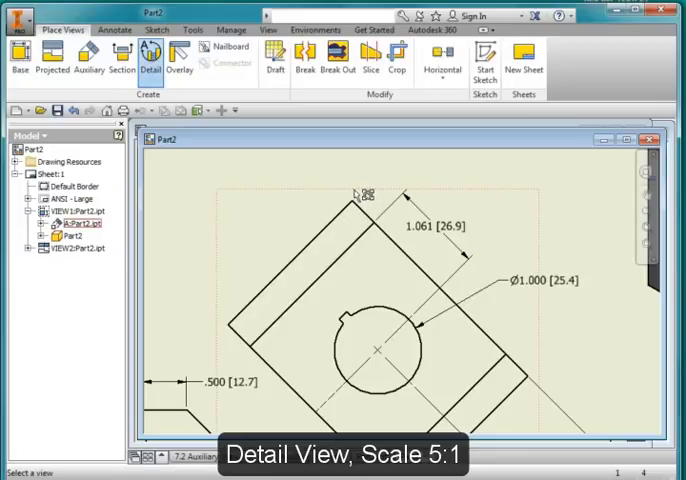
pyautogui.click(148, 58)
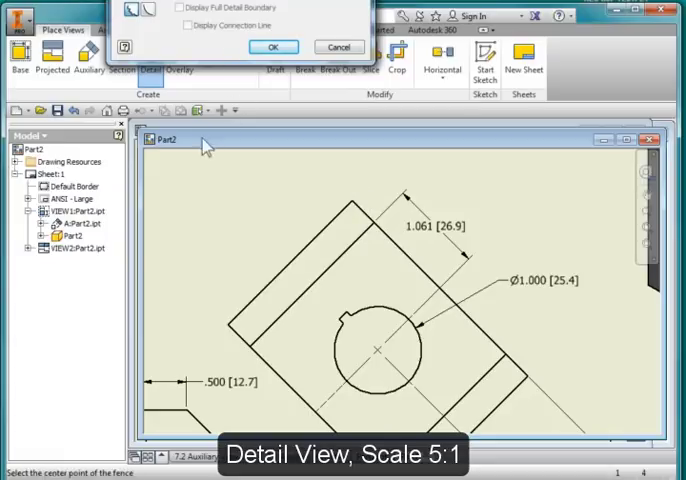
pyautogui.click(274, 46)
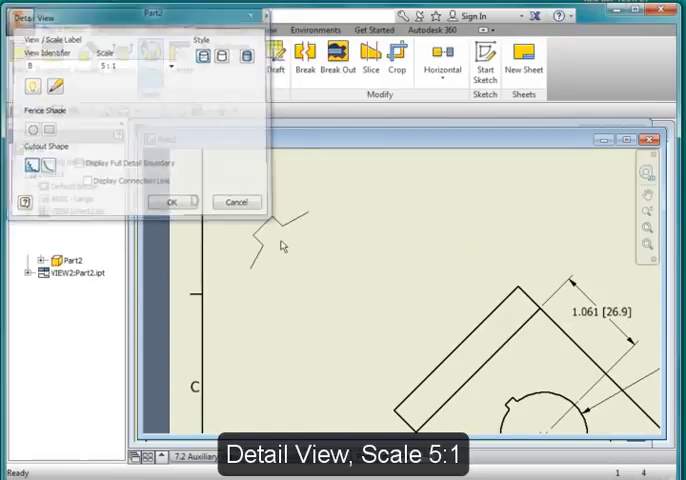
pyautogui.click(172, 200)
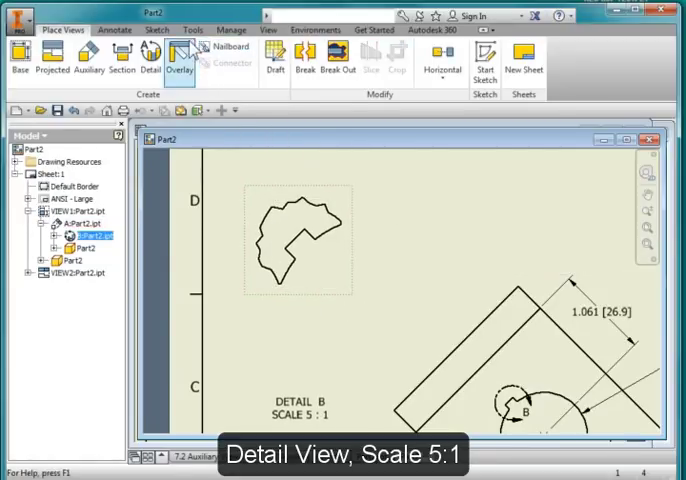
# Return to the annotation tools to review the completed drawing sheet.
pyautogui.click(114, 28)
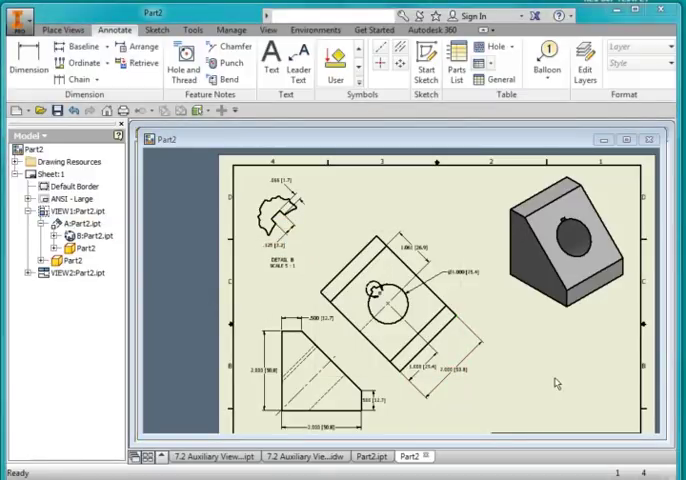
pyautogui.moveTo(560, 380)
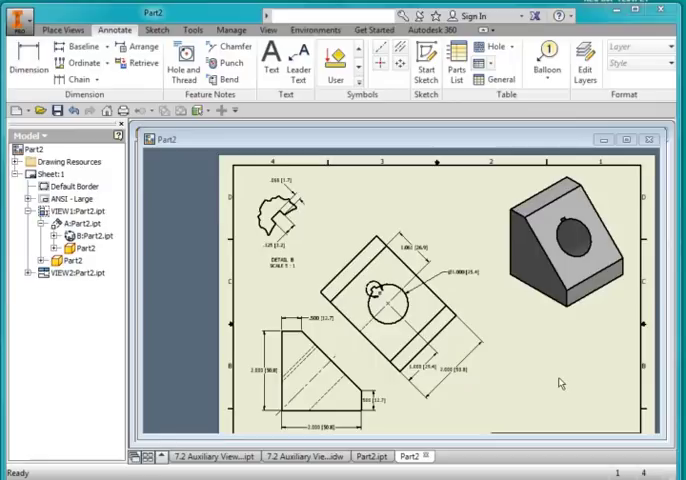